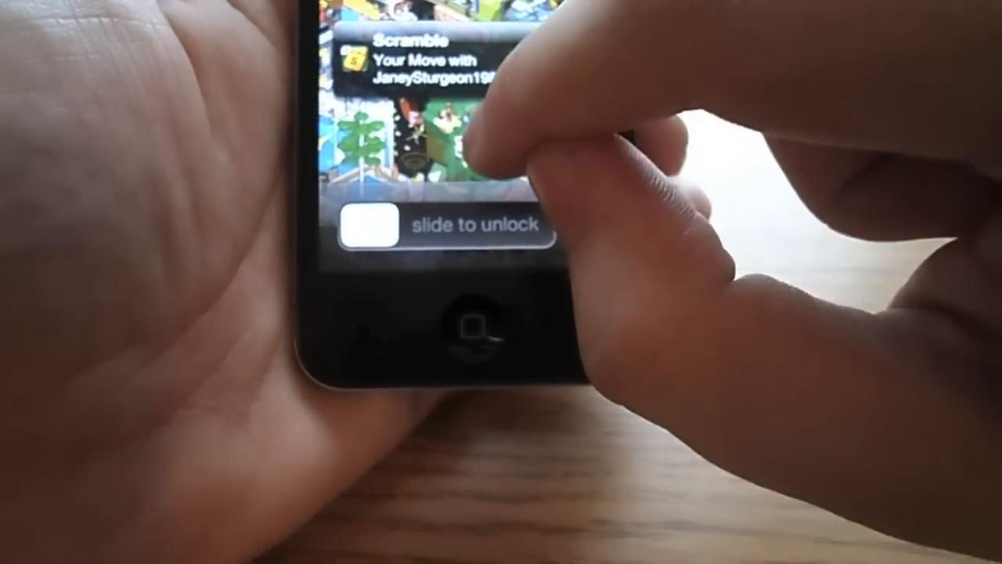
drag(373, 227, 532, 227)
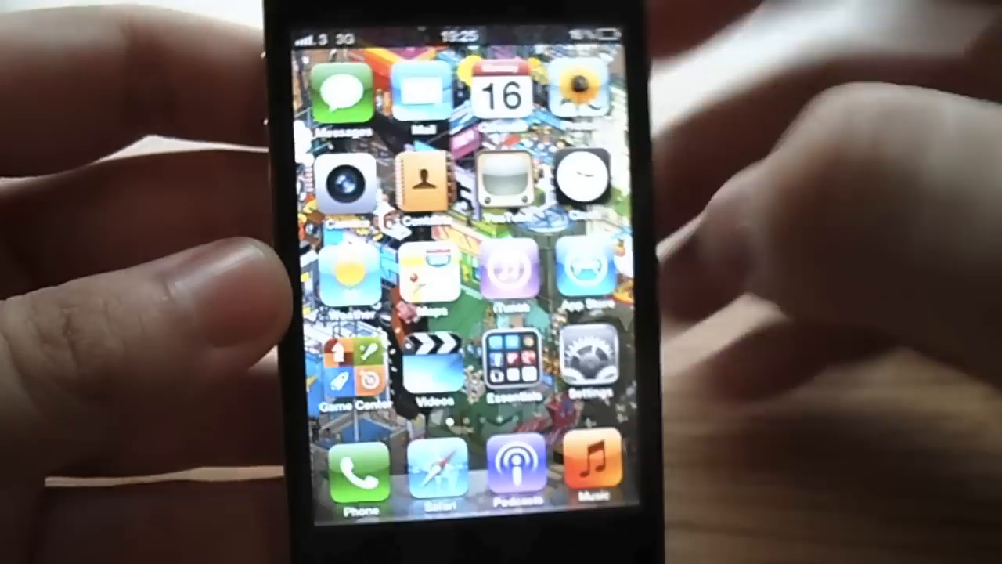
scroll(left, 3)
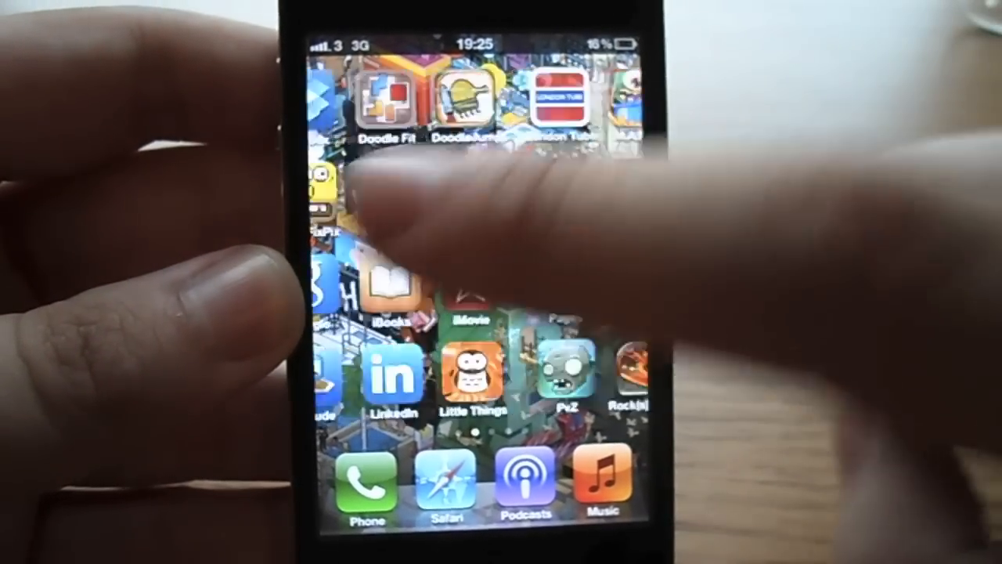